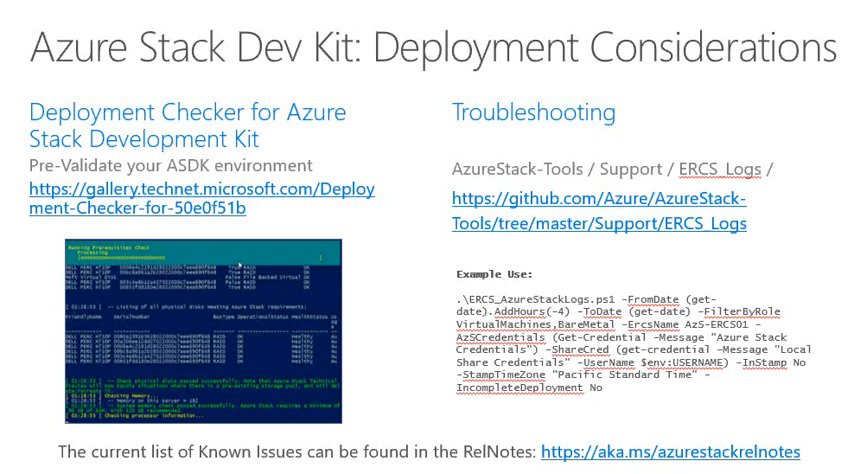
mouse_move(150, 208)
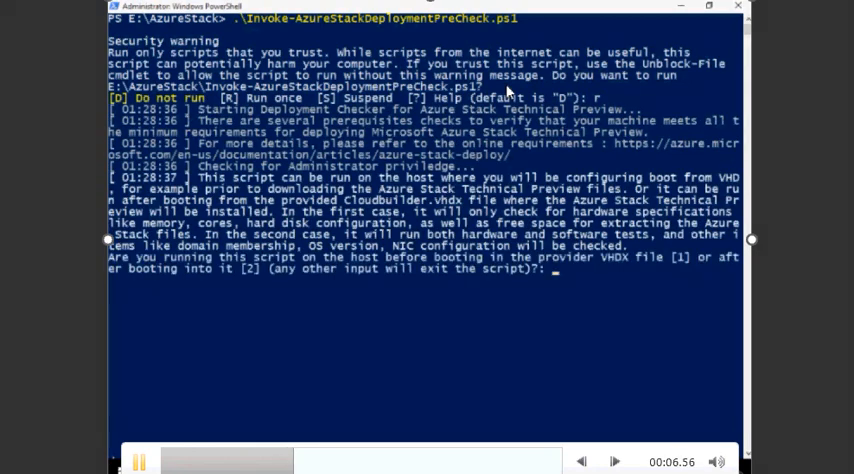
Play the Invoke-AzureStackDeploymentPreCheck demo video through its memory, CPU, Hyper-V and network checks
type("2")
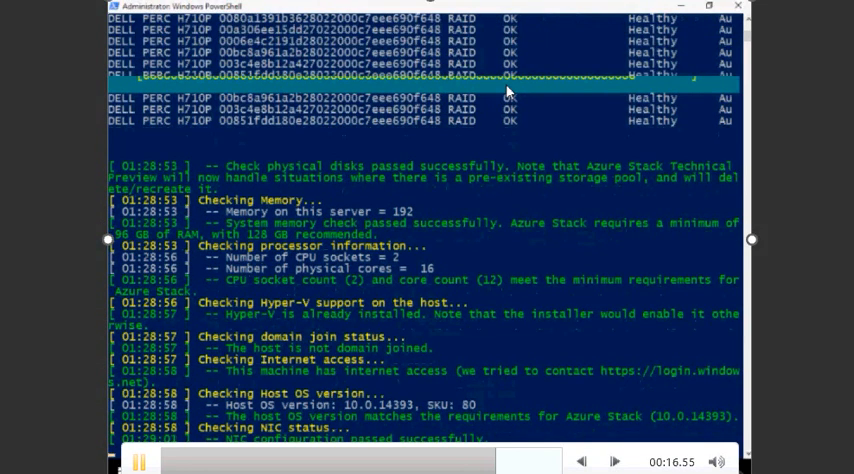
scroll("down", 3)
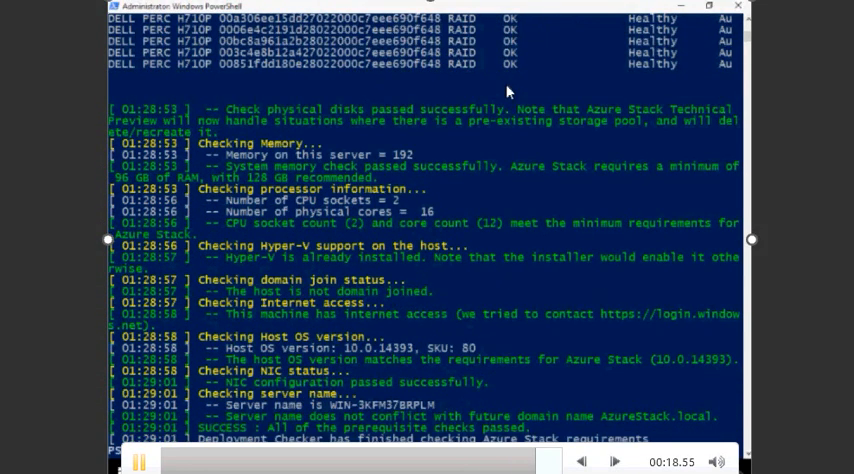
left_click(136, 462)
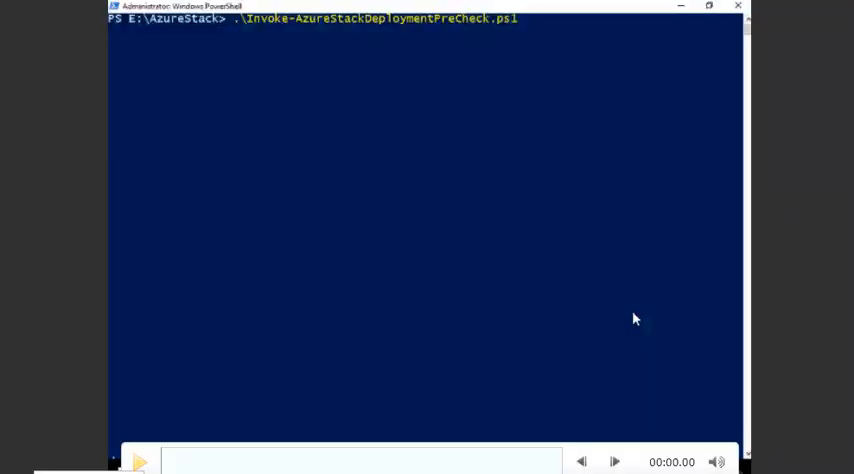
left_click(142, 460)
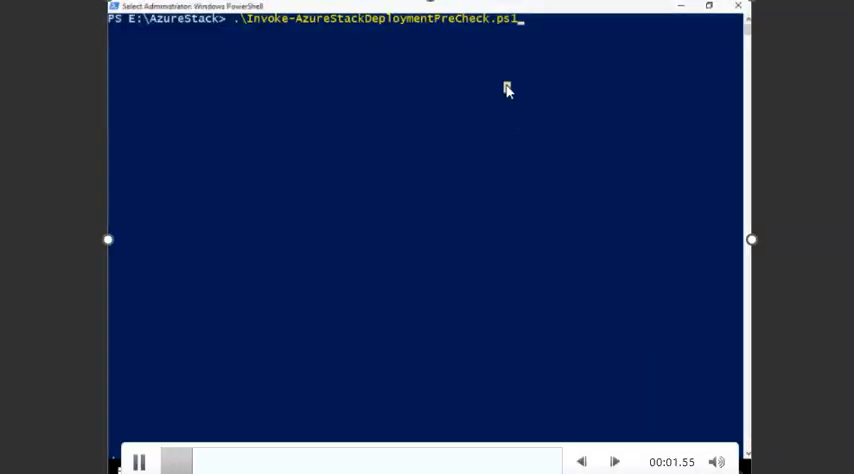
key("Enter")
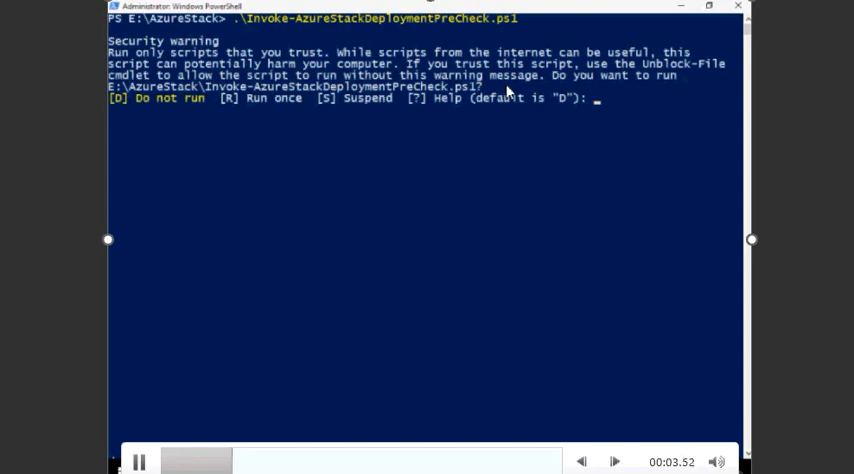
type("r")
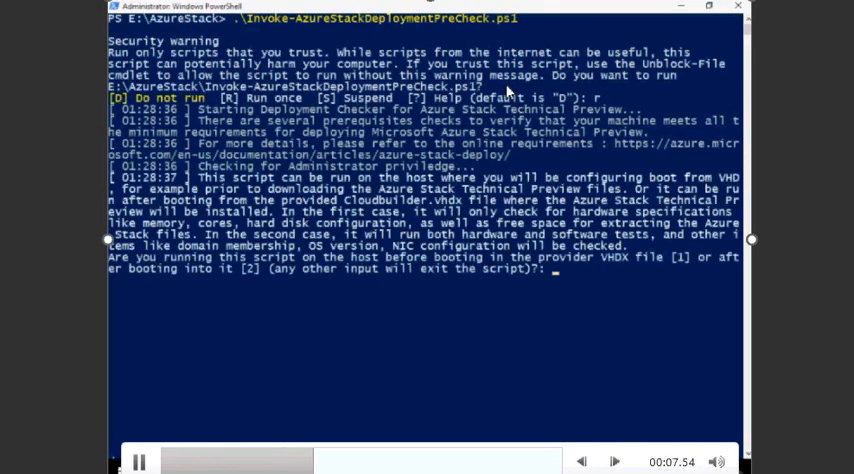
type("2")
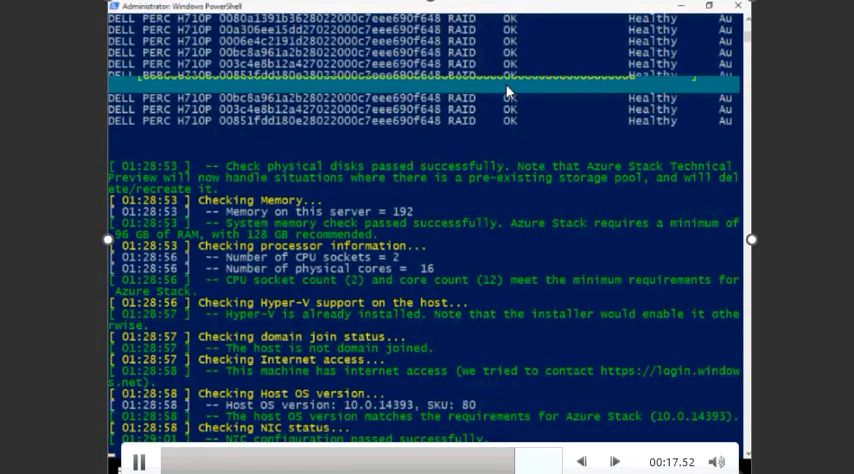
scroll("down", 3)
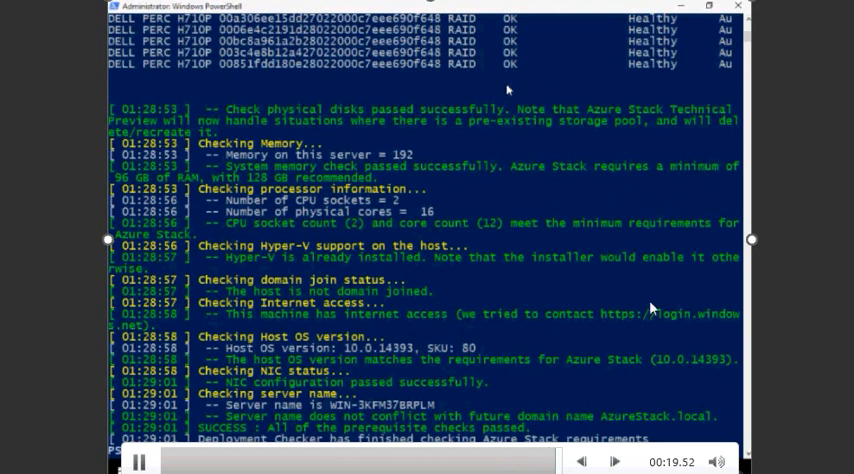
left_click(140, 460)
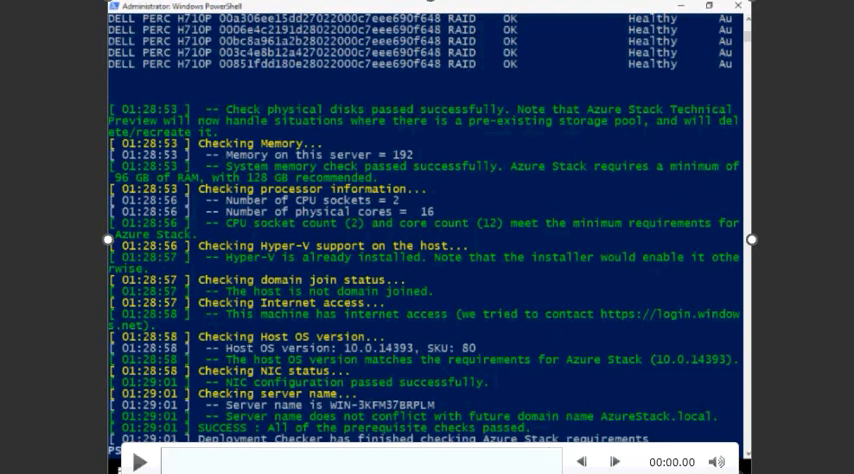